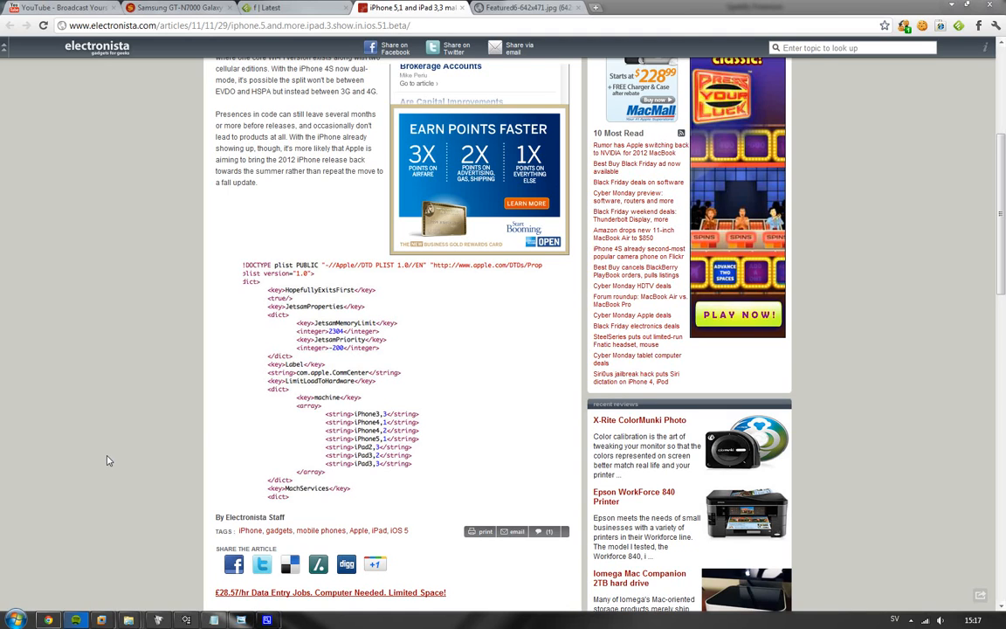
mouse_move(363, 357)
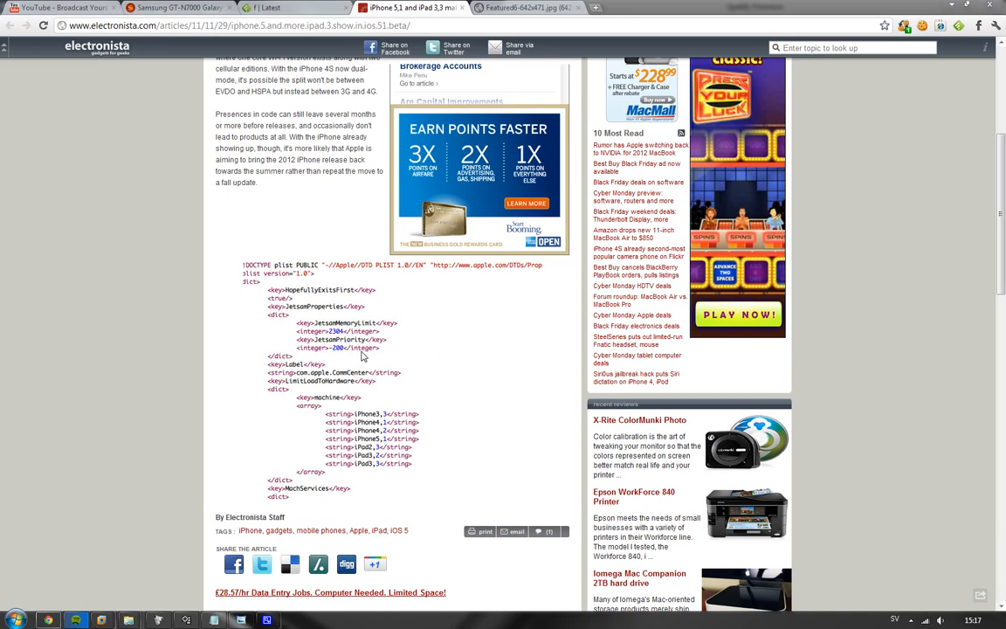
mouse_move(96, 422)
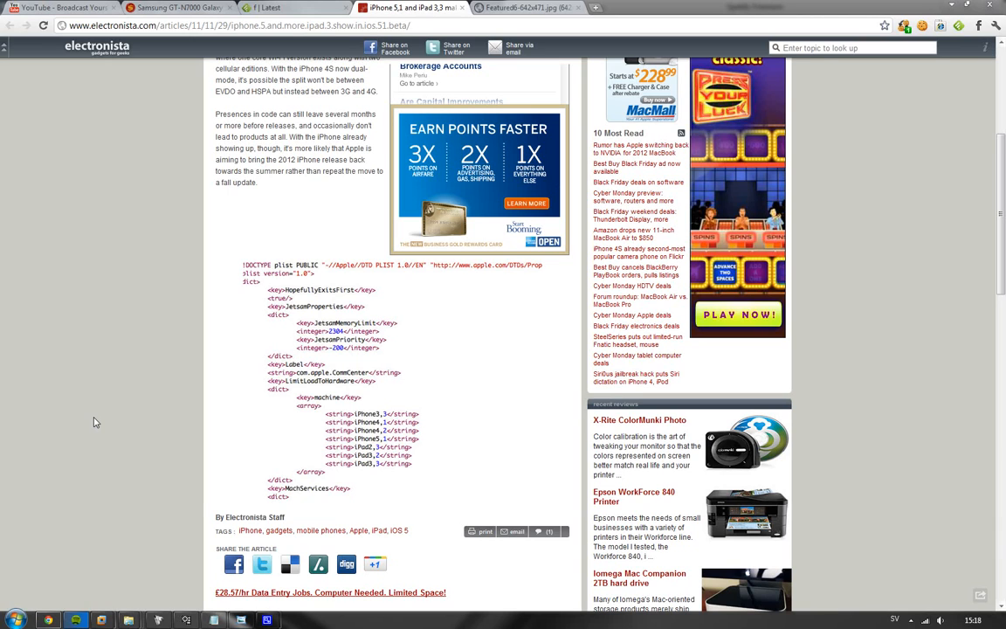
mouse_move(514, 41)
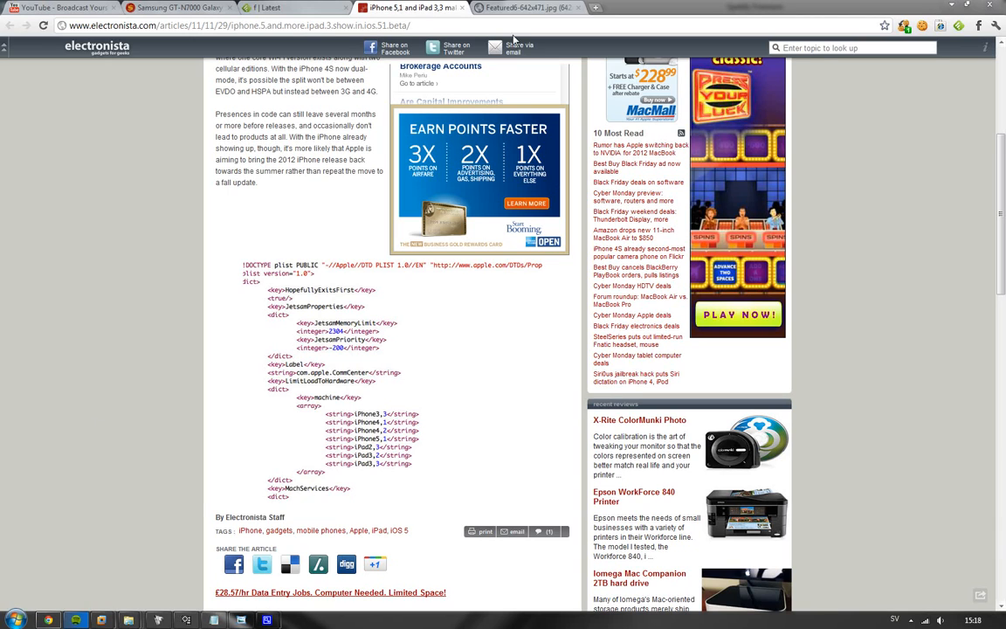
- Switch to the Featured6-642x471.jpg tab showing the portrait and landscape iPhone concept image
click(524, 7)
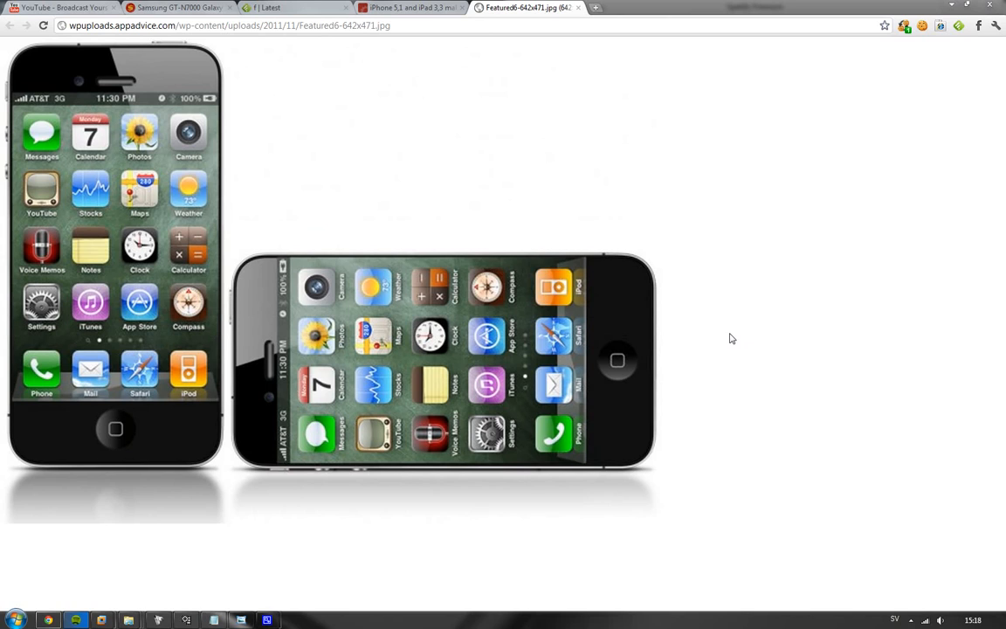
mouse_move(705, 358)
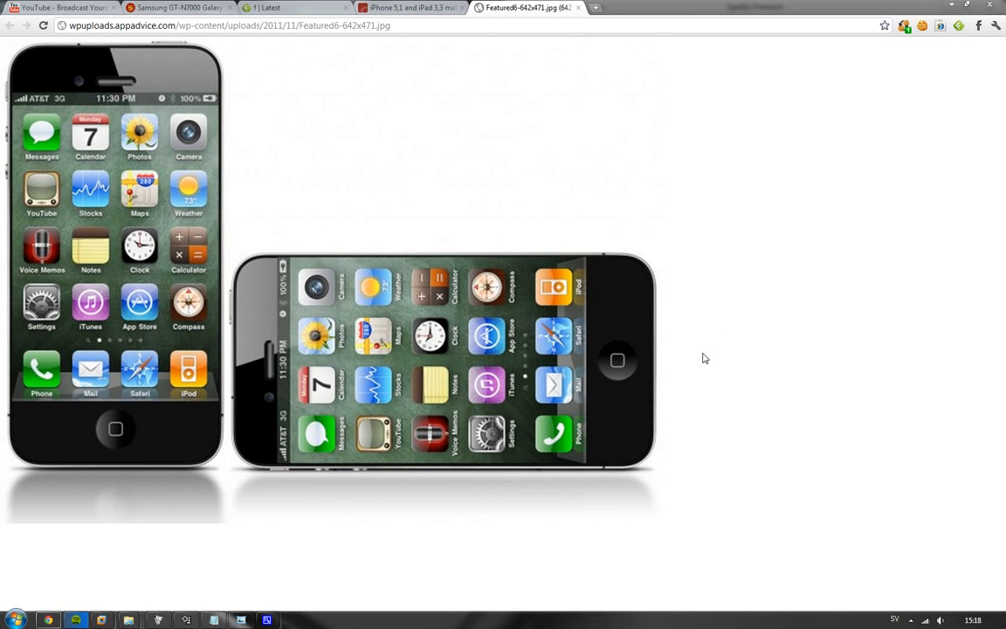